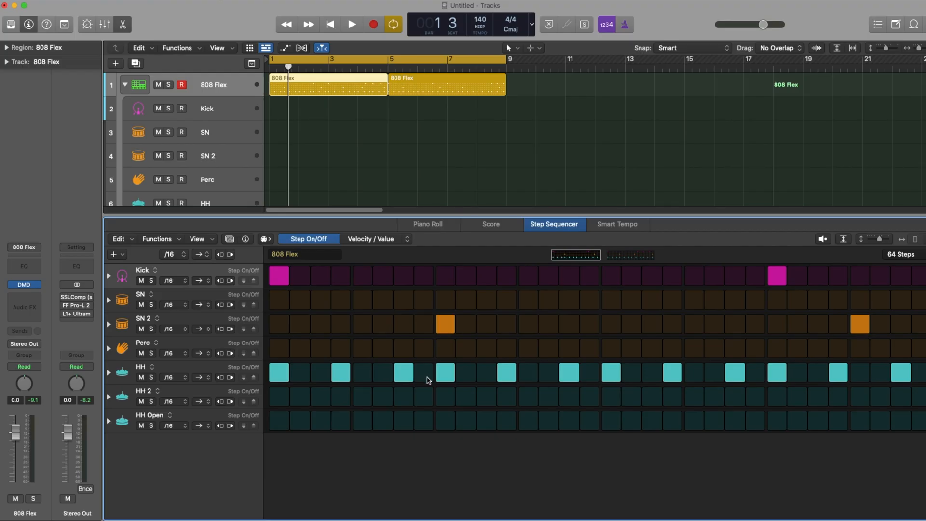
# - Switch the Step Sequencer to Note Repeat and give a hi-hat step a repeat roll
pyautogui.click(351, 24)
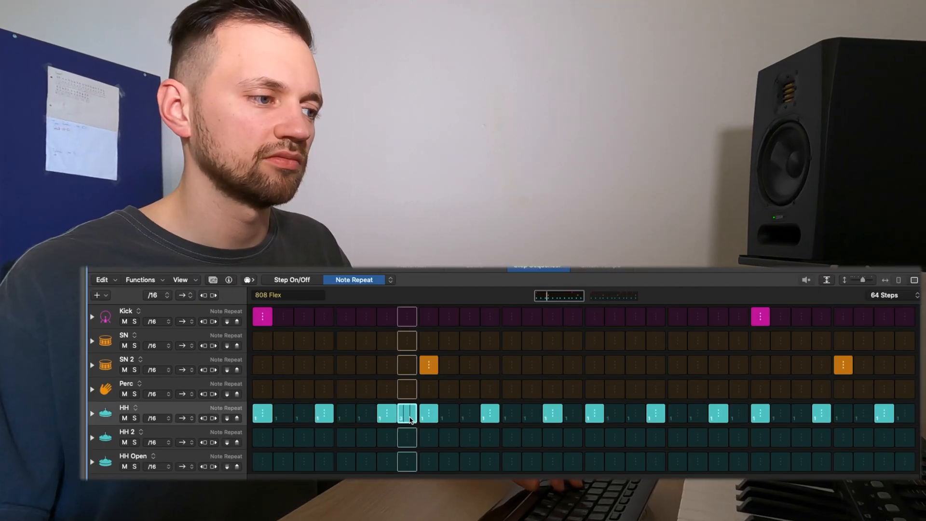
pyautogui.click(291, 280)
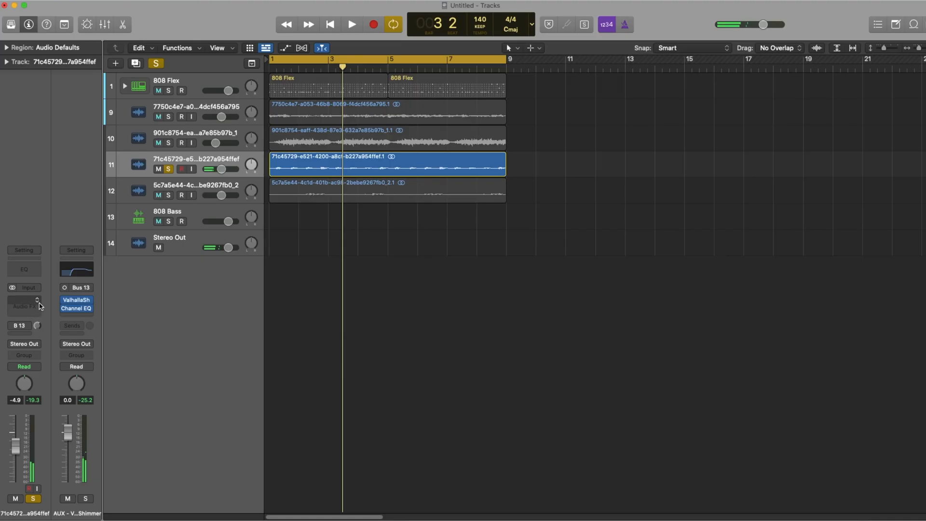
pyautogui.moveTo(39, 306)
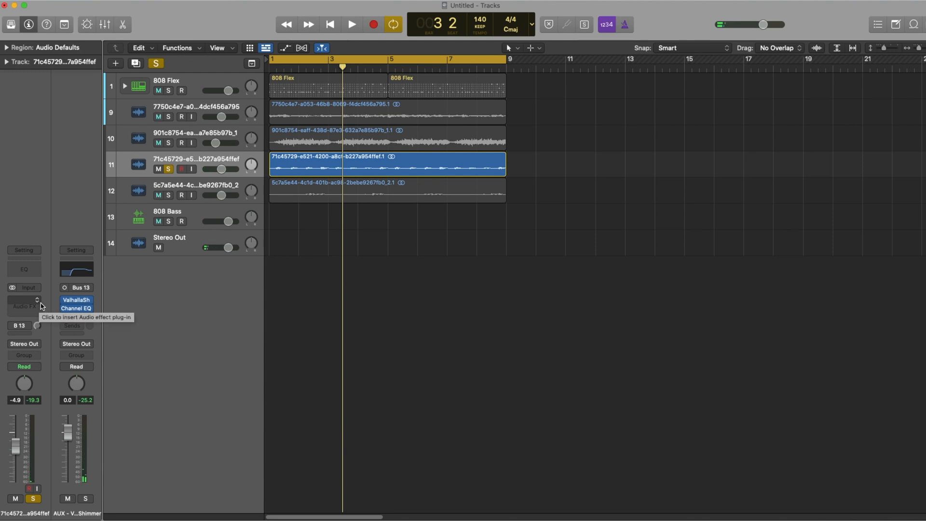
# - Insert OneKnob Pumper on a melody track, set its Rate, and tweak the aux H-Delay
pyautogui.click(352, 24)
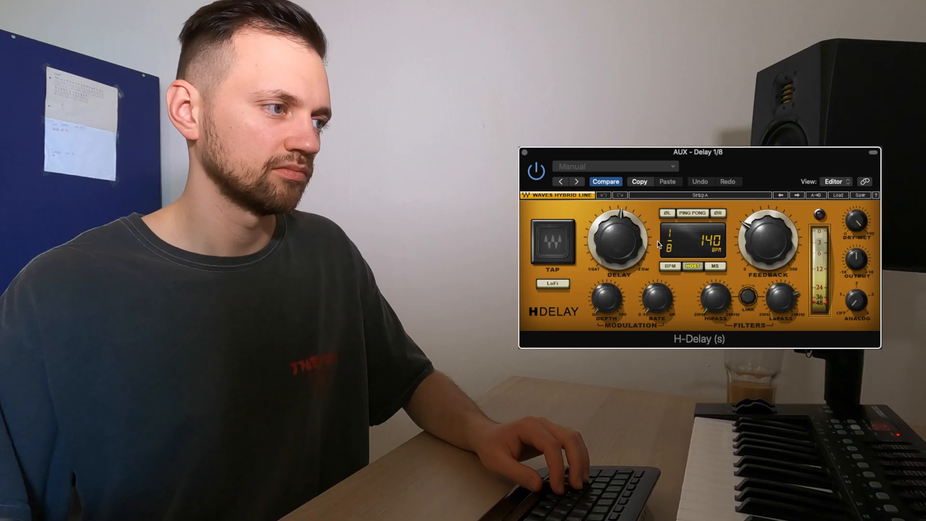
pyautogui.moveTo(620, 239); pyautogui.dragTo(623, 237)
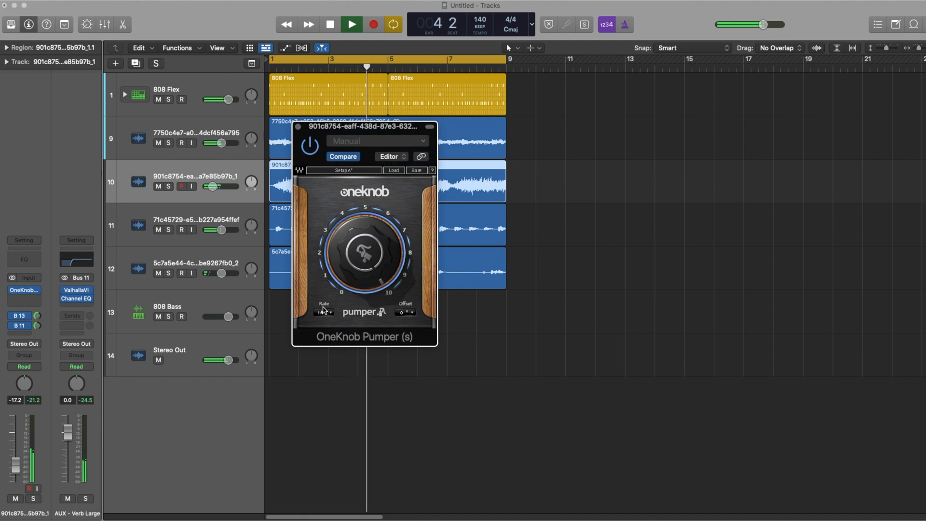
pyautogui.click(323, 312)
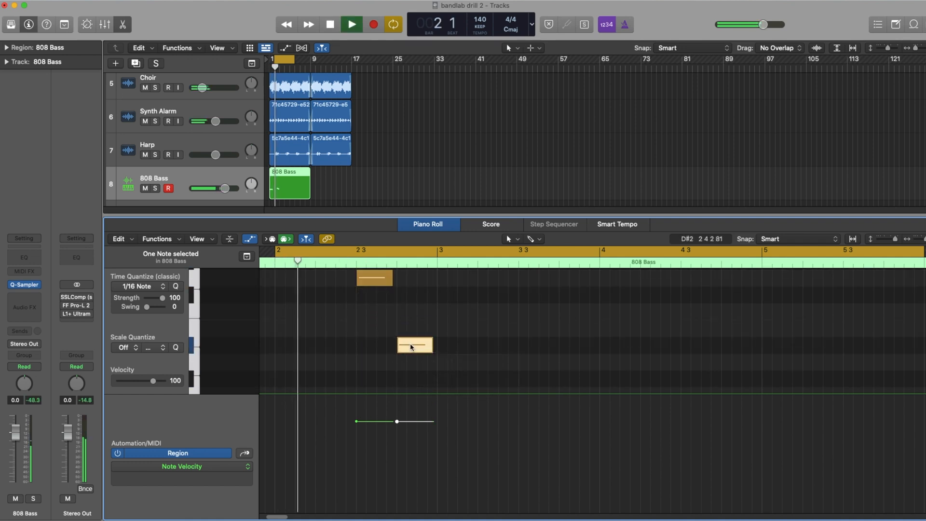
# - Adjust the 808 Bass notes at the start of the region in the Piano Roll
pyautogui.click(351, 24)
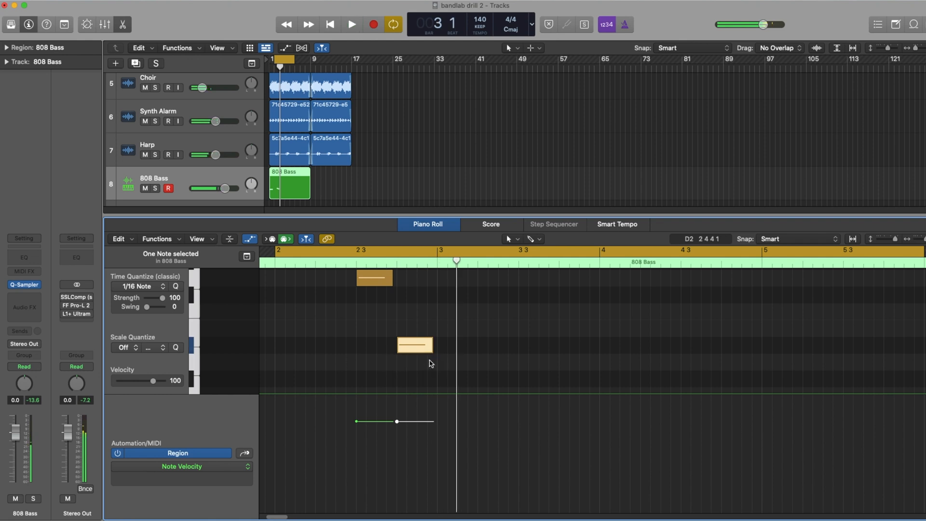
pyautogui.click(351, 24)
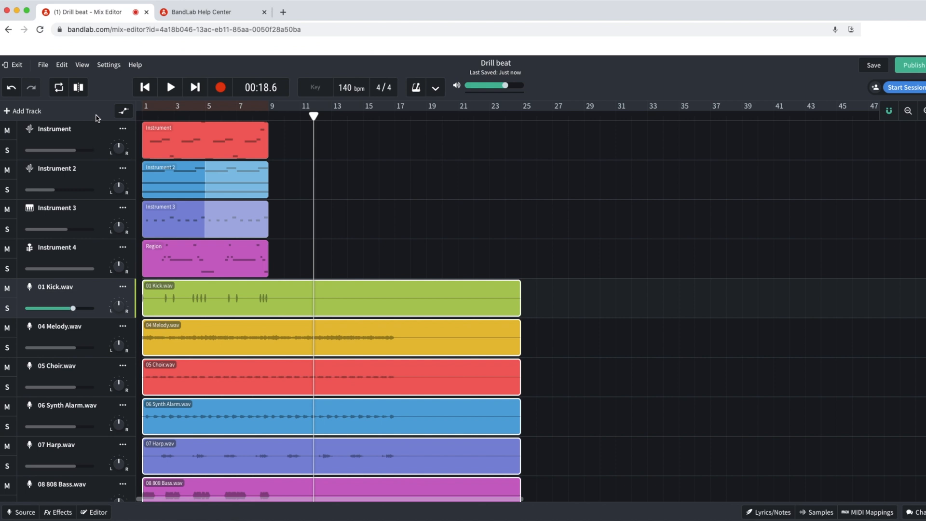
# - Audition the imported stems and trim the drum and 808 regions to bar 9
pyautogui.scroll(-3)
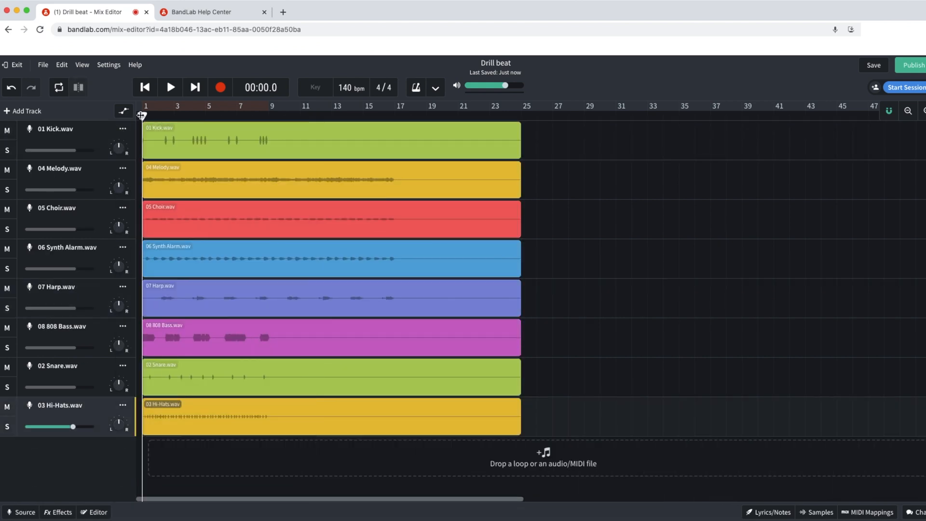
pyautogui.click(170, 87)
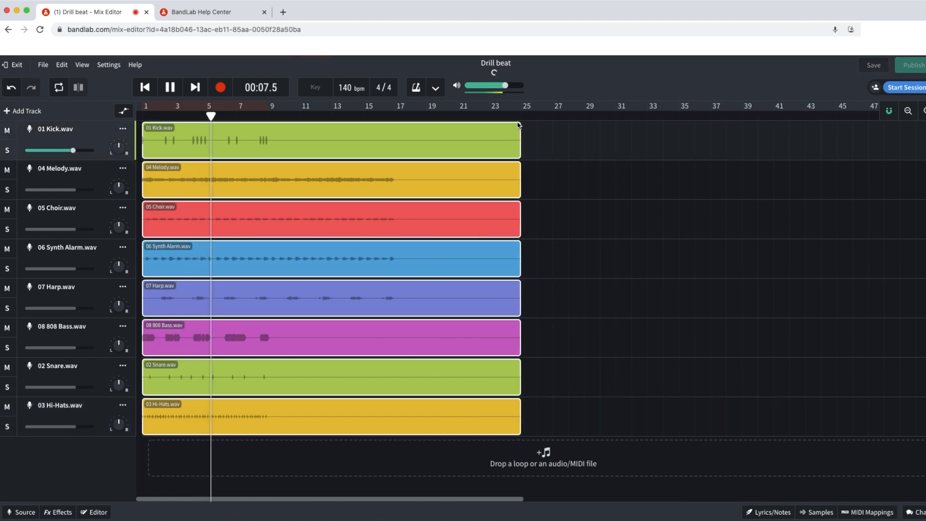
pyautogui.click(170, 87)
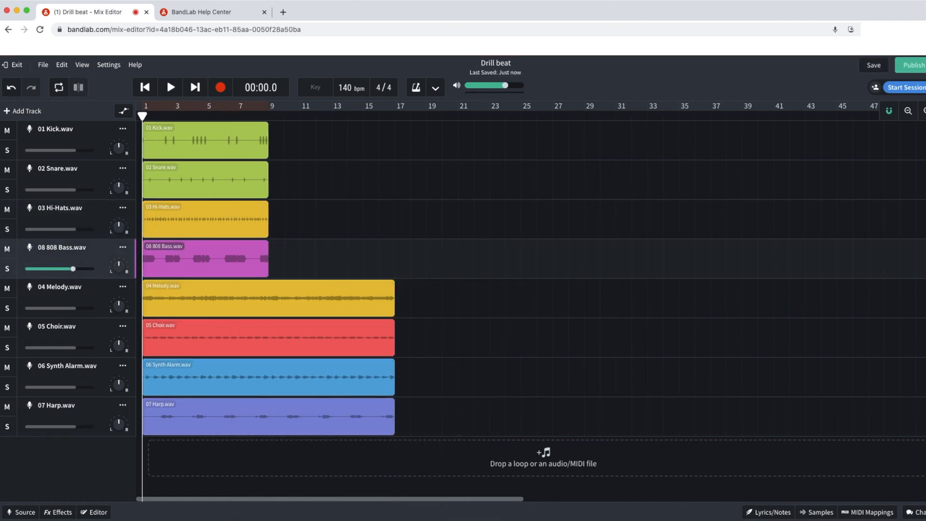
# - Loop the stems to about bar 81, start drums at bar 17, and cut some 808 and Harp repeats
pyautogui.hscroll(3)
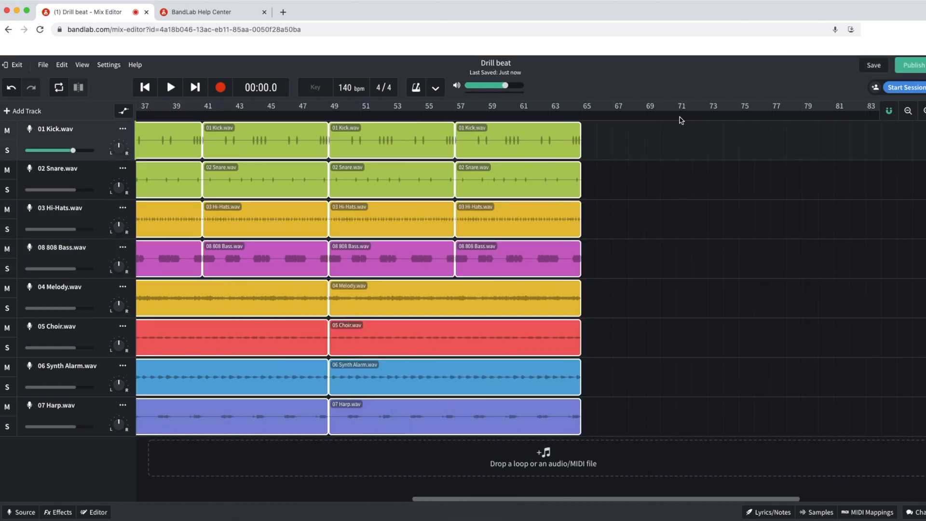
pyautogui.click(170, 87)
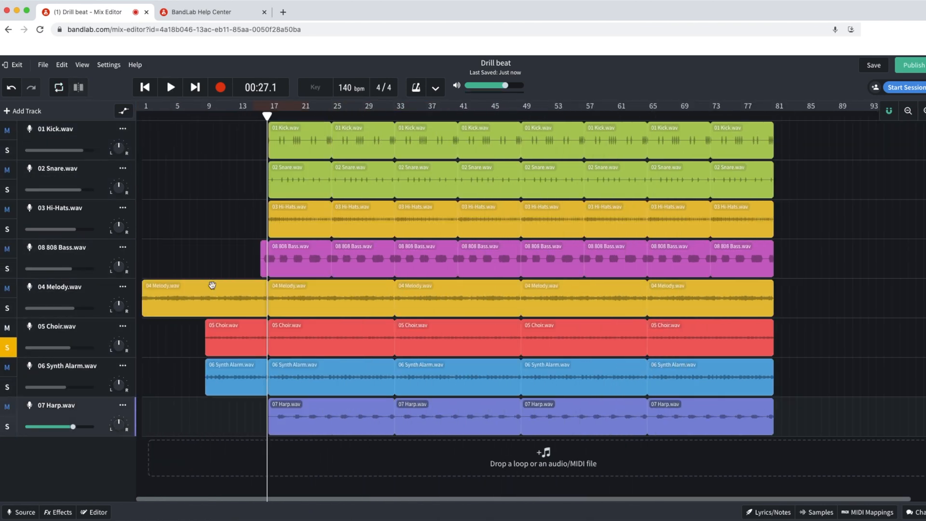
pyautogui.click(170, 87)
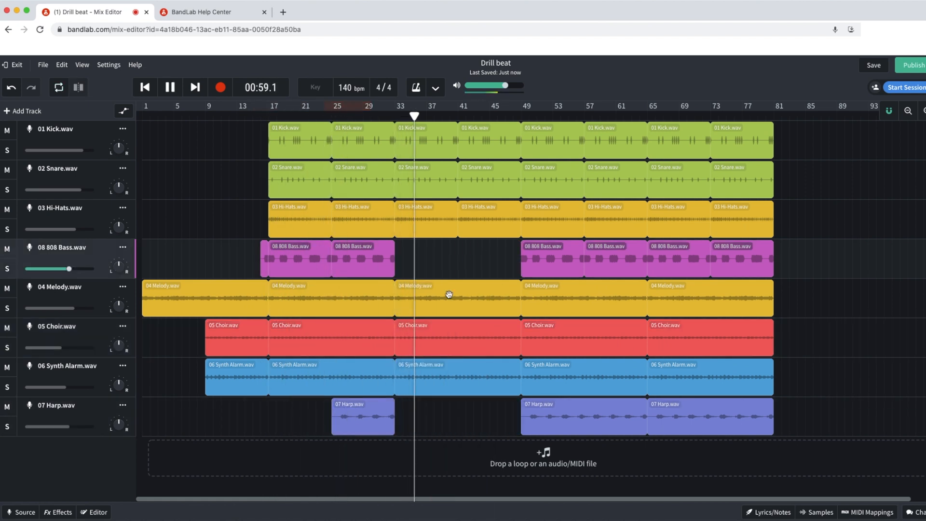
pyautogui.click(487, 220)
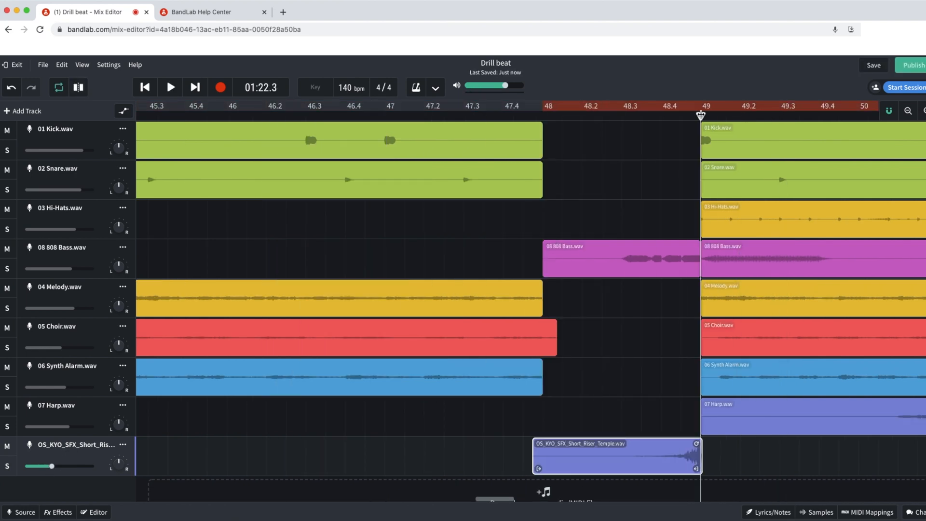
# - Place a short riser just before bar 49 and add a riser-and-crash sample beside it
pyautogui.click(170, 87)
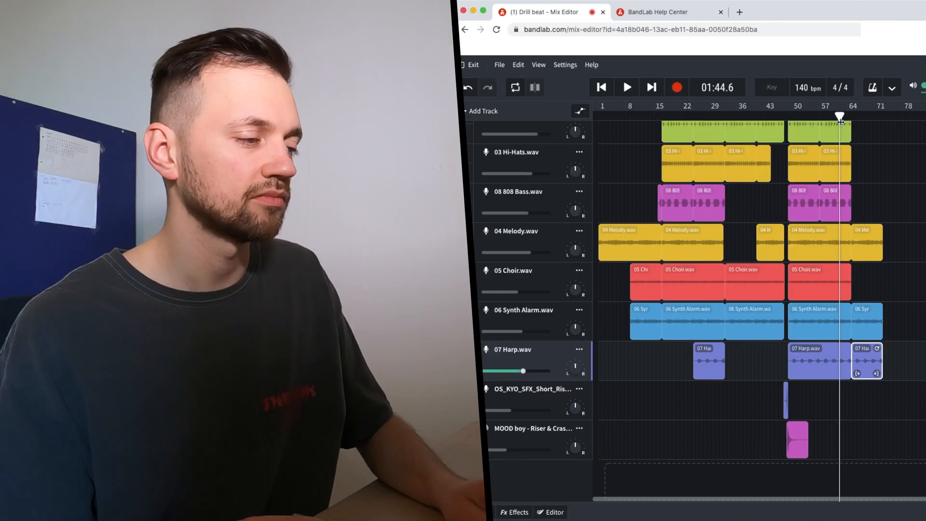
pyautogui.click(628, 87)
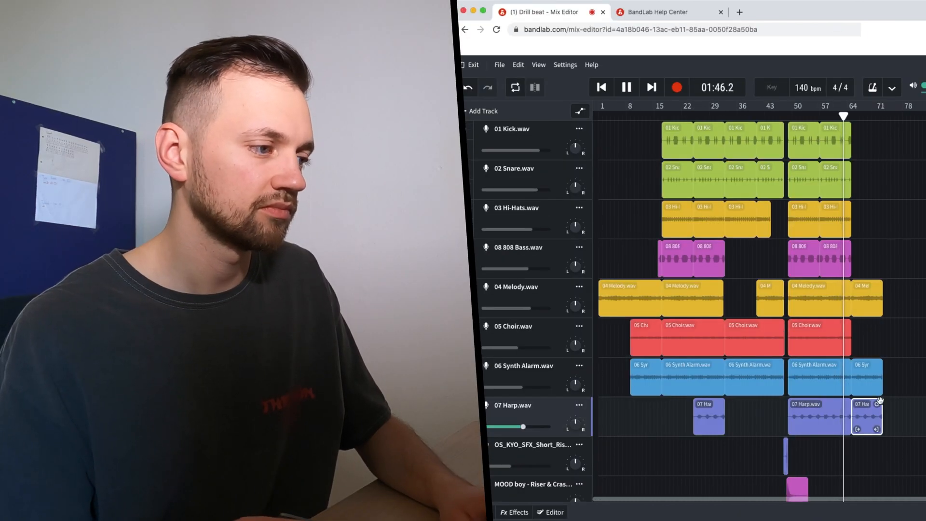